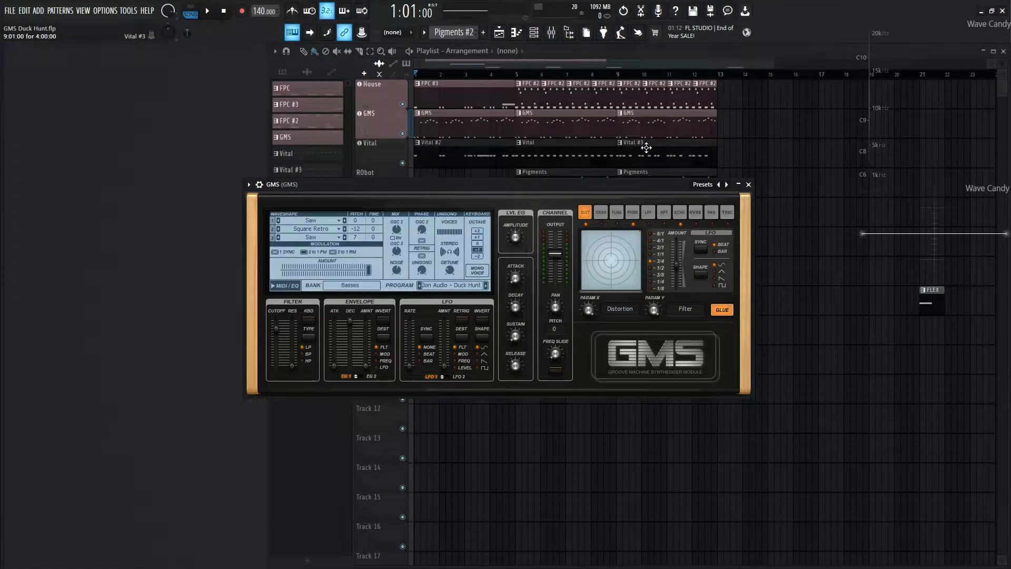
# Hide the Playlist so the GMS synth with the Duck Hunt preset stands alone
pyautogui.click(207, 11)
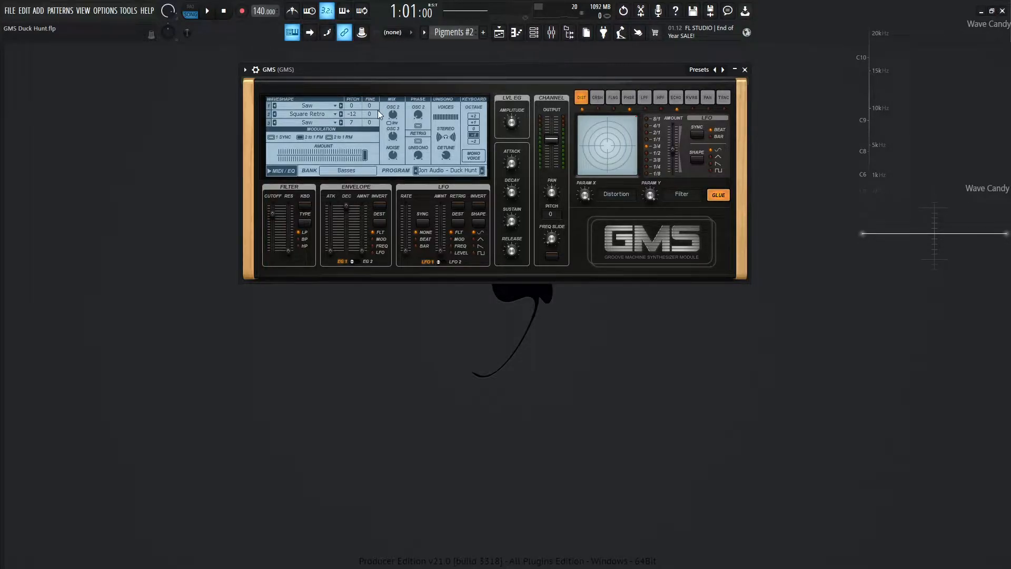
pyautogui.moveTo(316, 130)
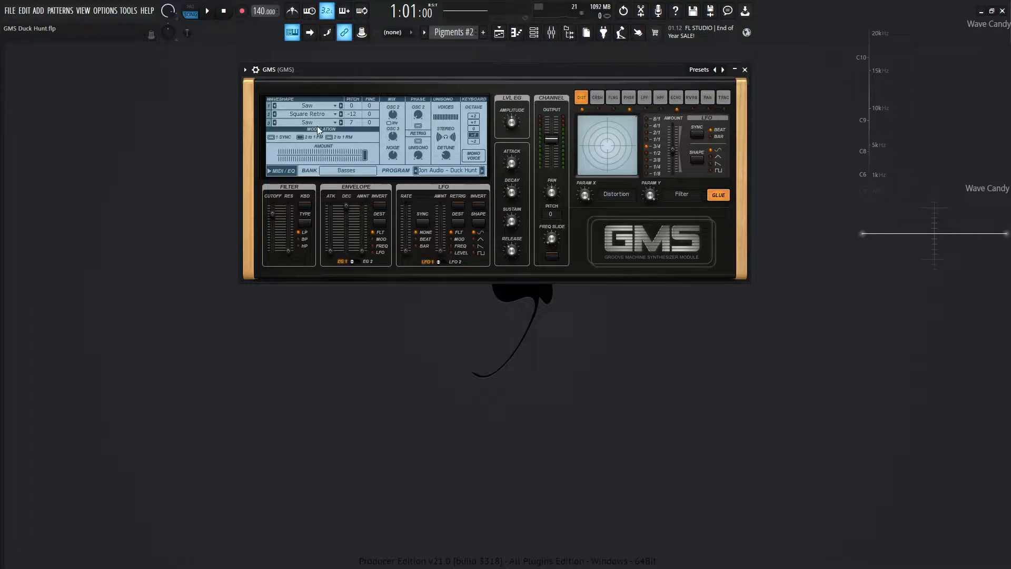
pyautogui.moveTo(371, 133)
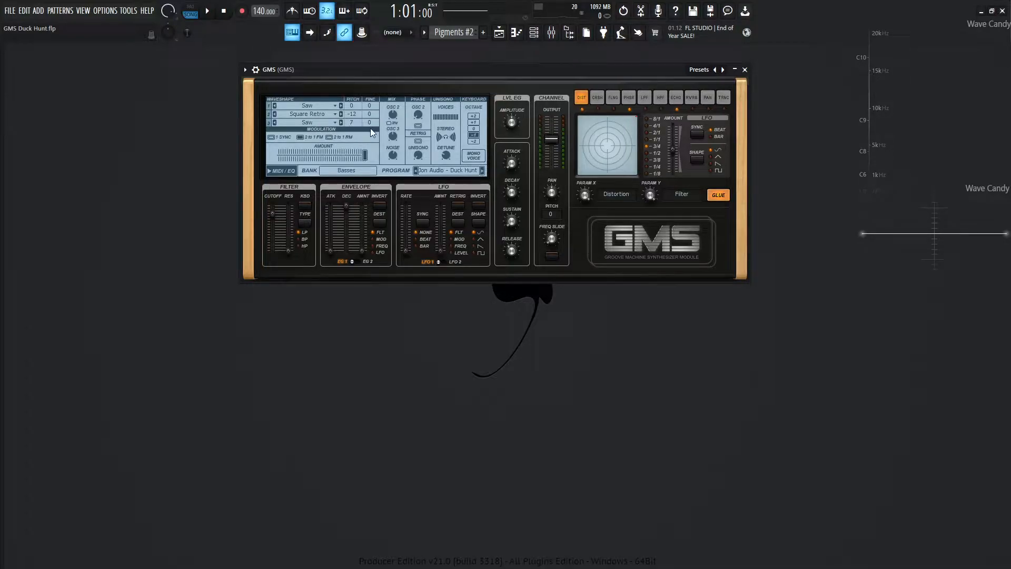
pyautogui.click(206, 11)
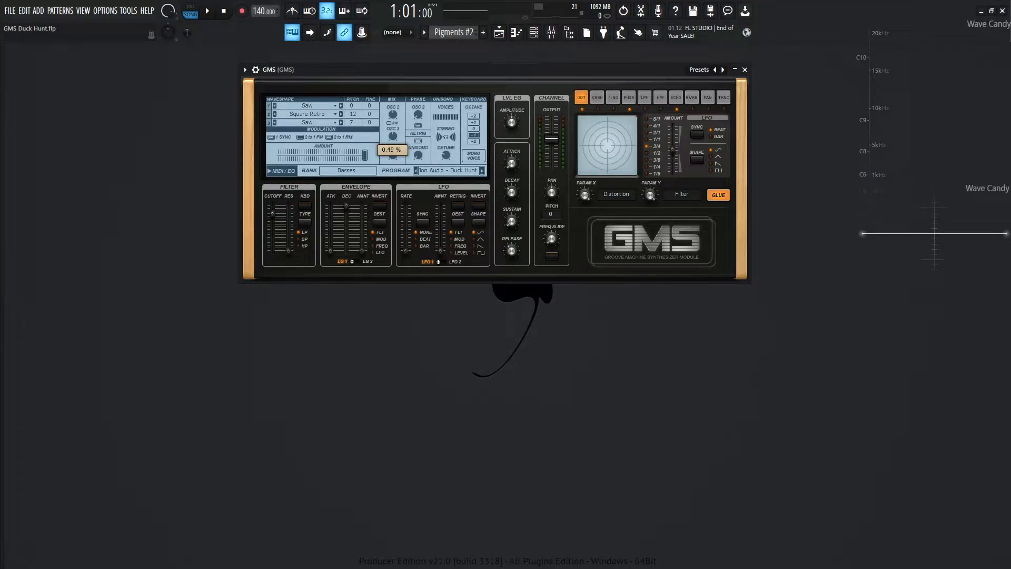
pyautogui.click(206, 11)
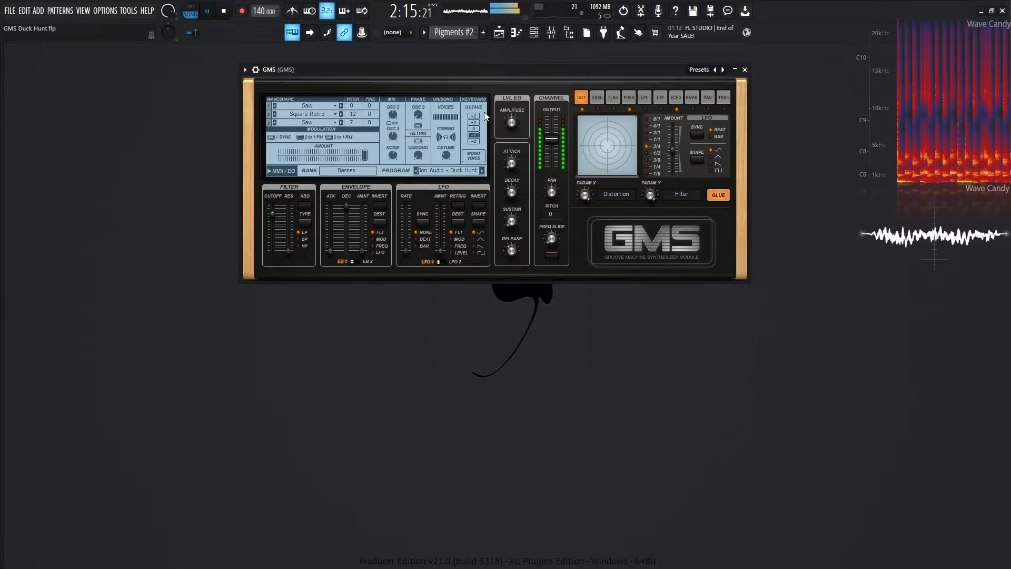
pyautogui.click(206, 11)
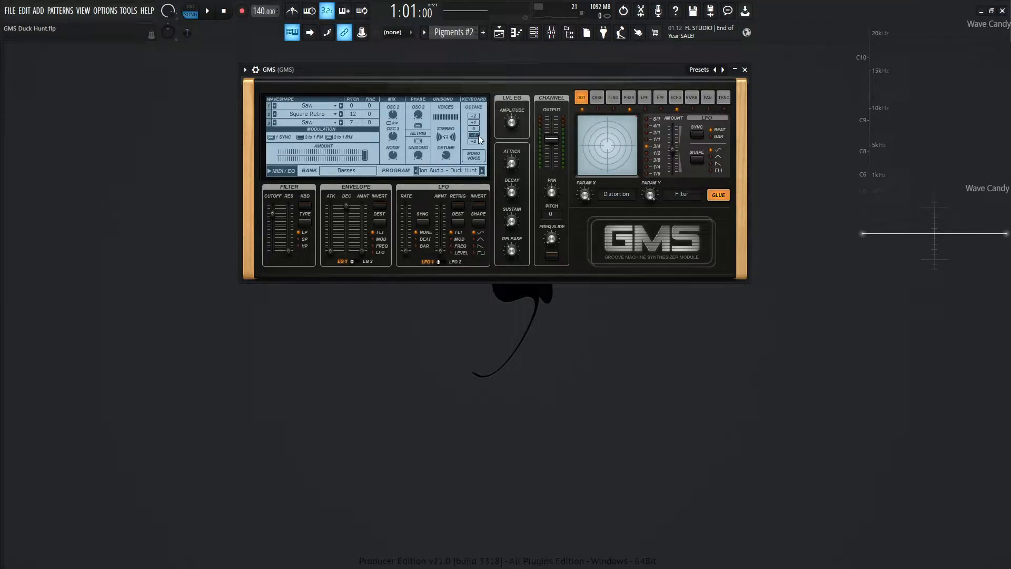
pyautogui.click(205, 10)
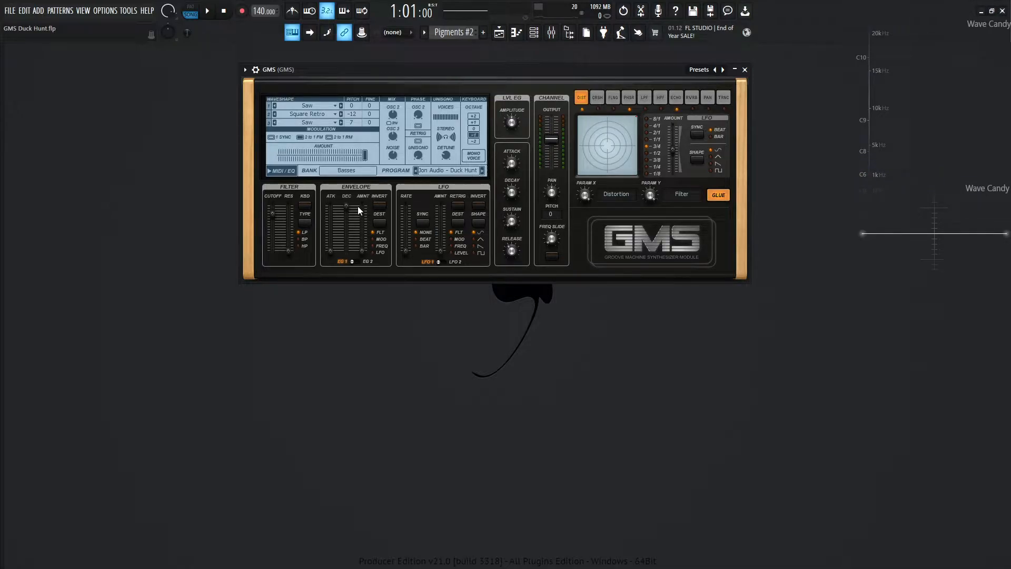
pyautogui.moveTo(539, 168)
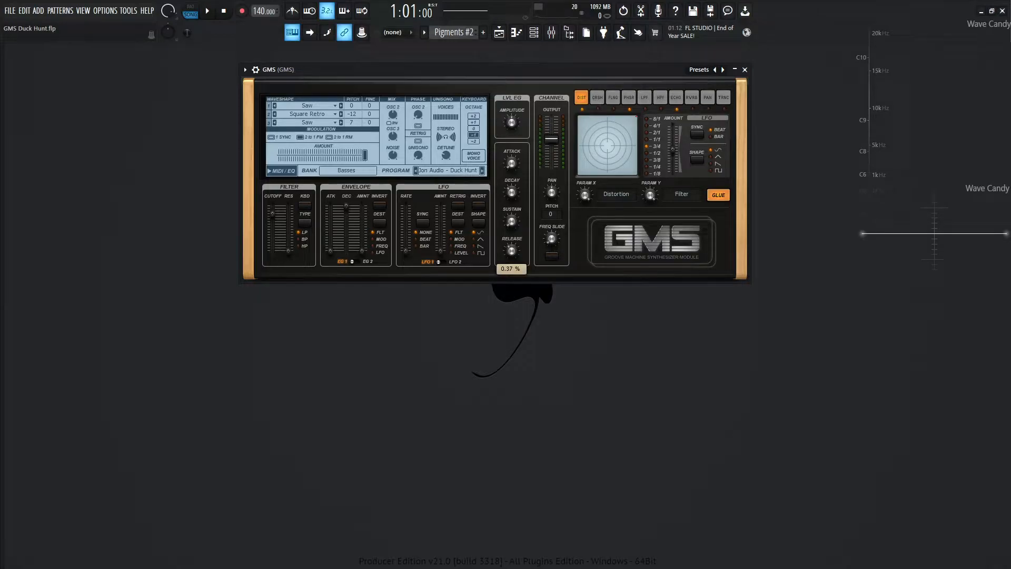
pyautogui.click(206, 10)
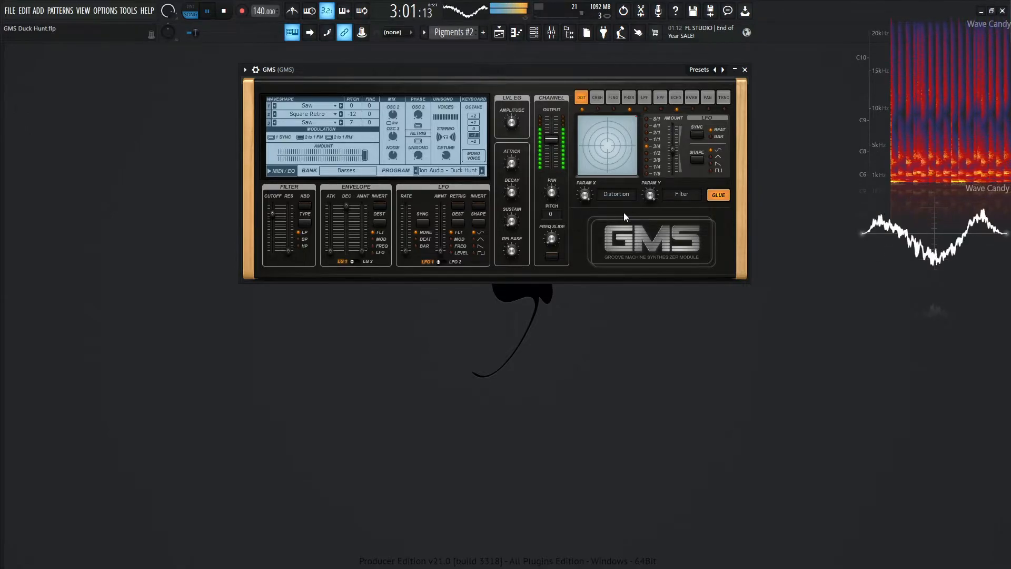
pyautogui.click(206, 10)
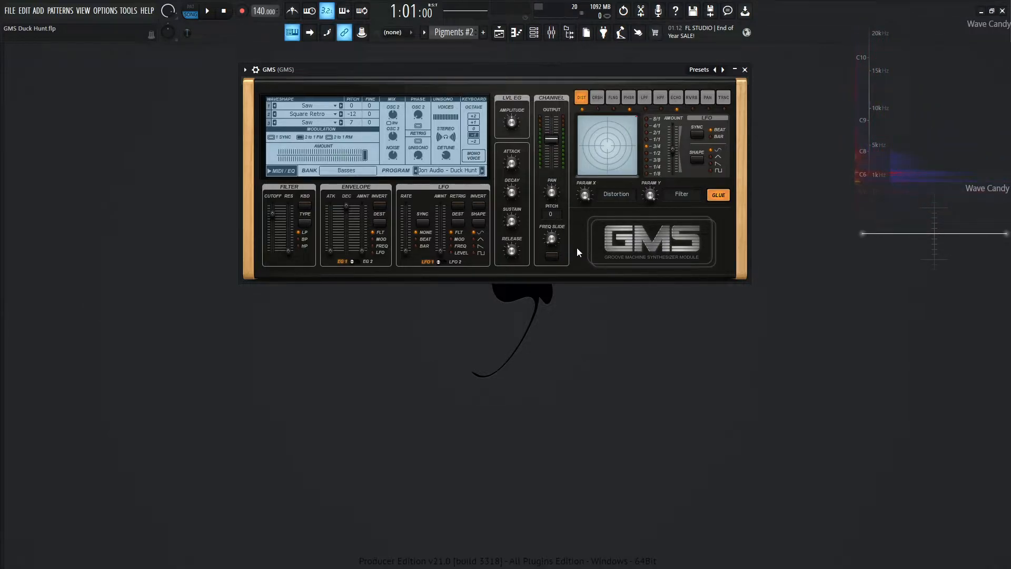
pyautogui.moveTo(586, 146)
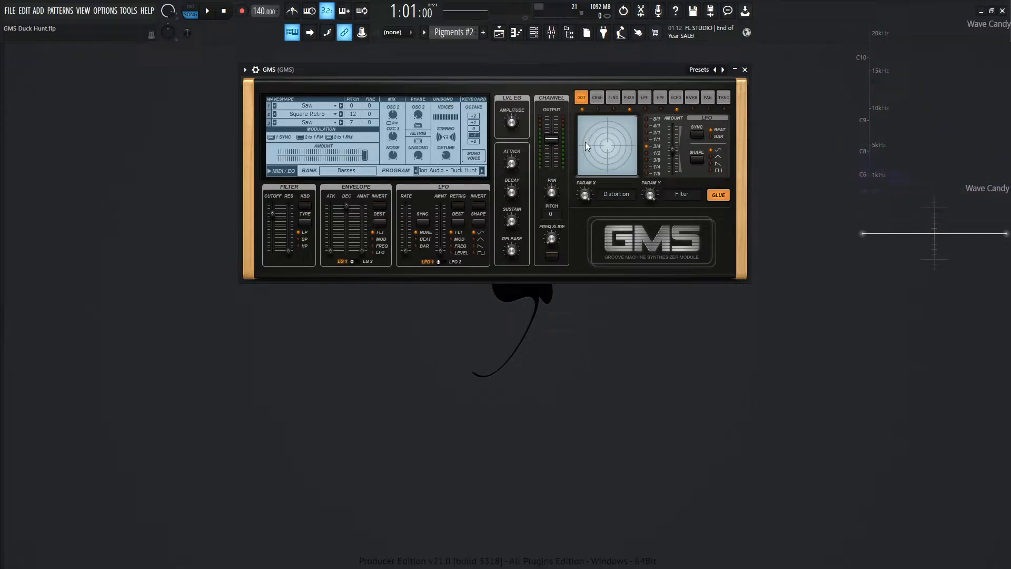
pyautogui.moveTo(627, 123)
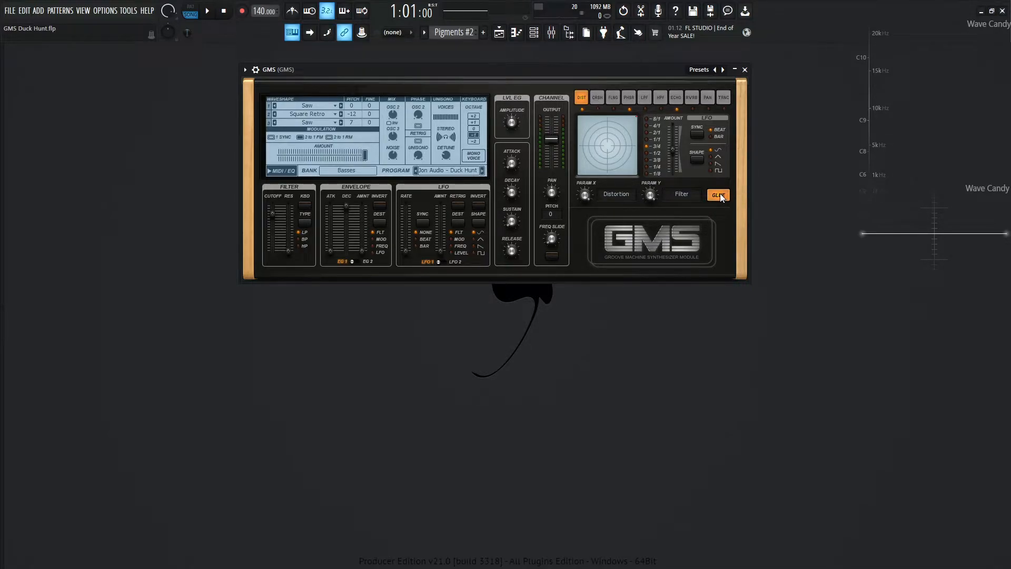
pyautogui.moveTo(694, 206)
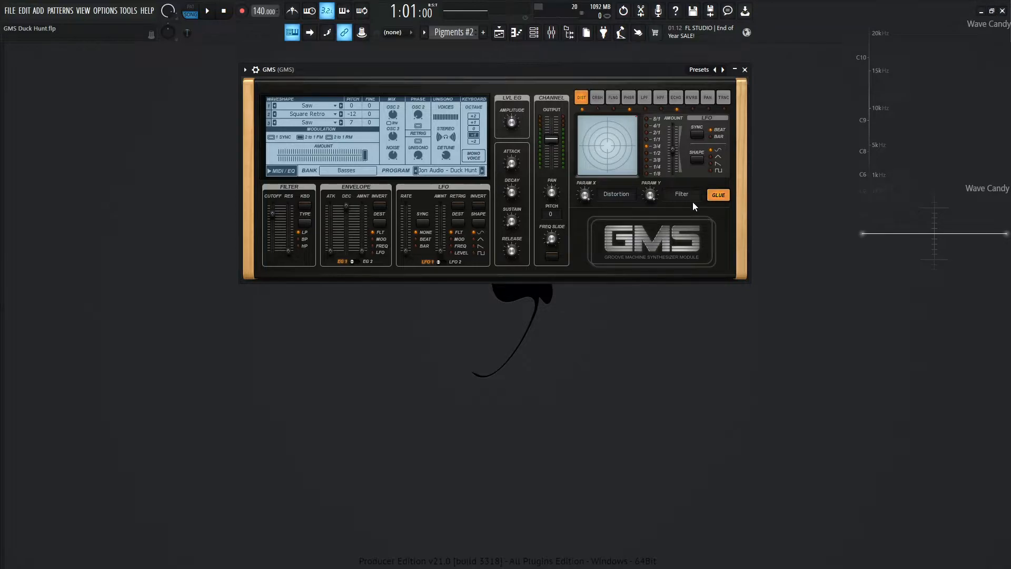
pyautogui.moveTo(664, 183)
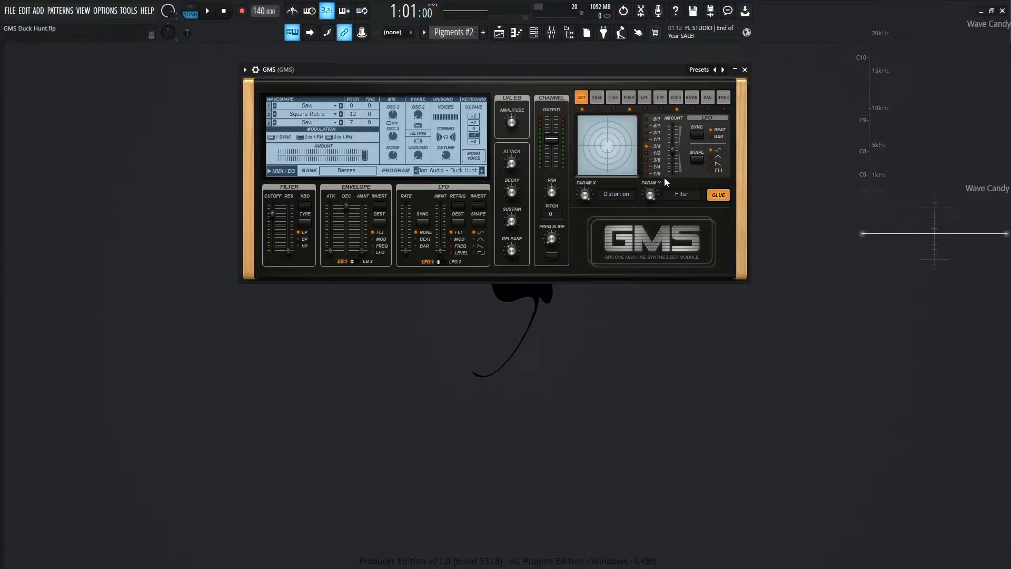
# Show the phaser (PHSR) effect page in the GMS effects section
pyautogui.click(627, 97)
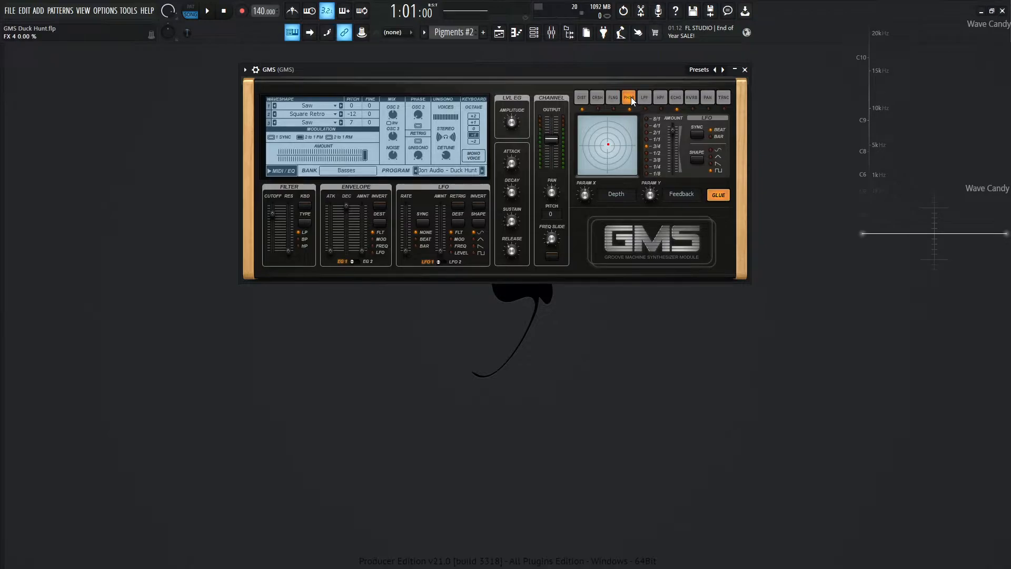
# Audition the phaser bass with GLUE on and off, leaving GLUE enabled
pyautogui.click(627, 97)
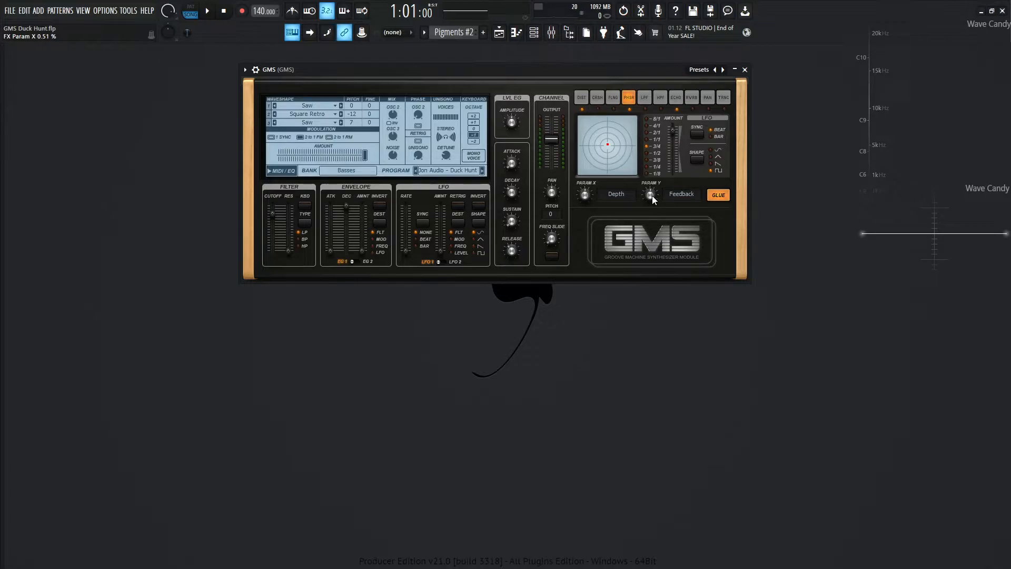
pyautogui.moveTo(649, 211)
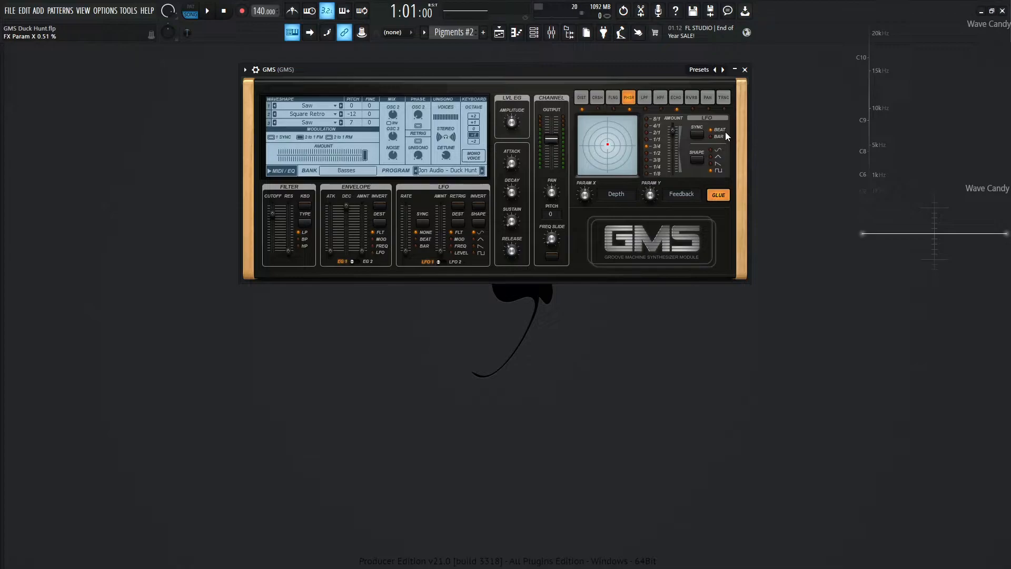
pyautogui.moveTo(713, 179)
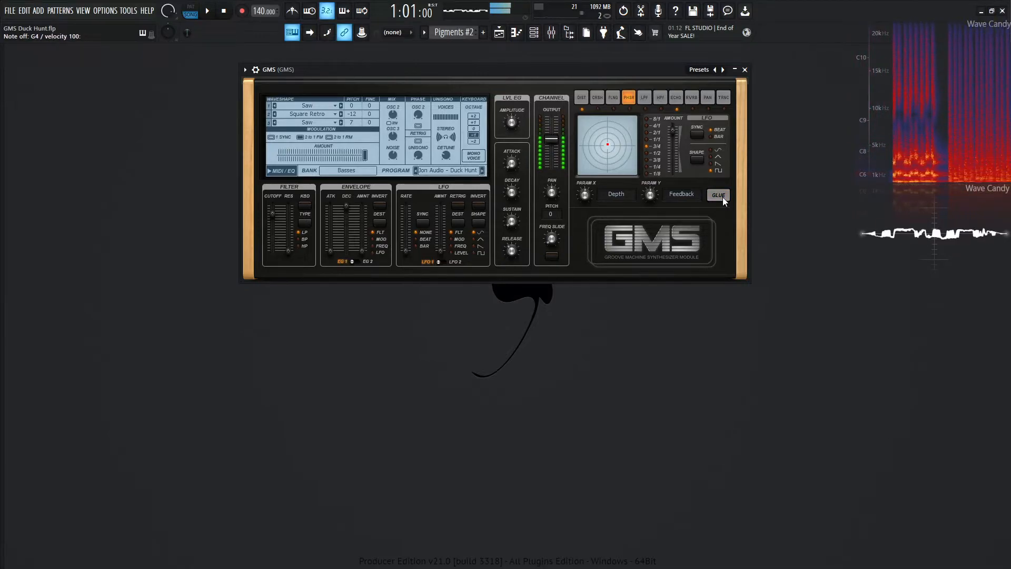
pyautogui.click(717, 194)
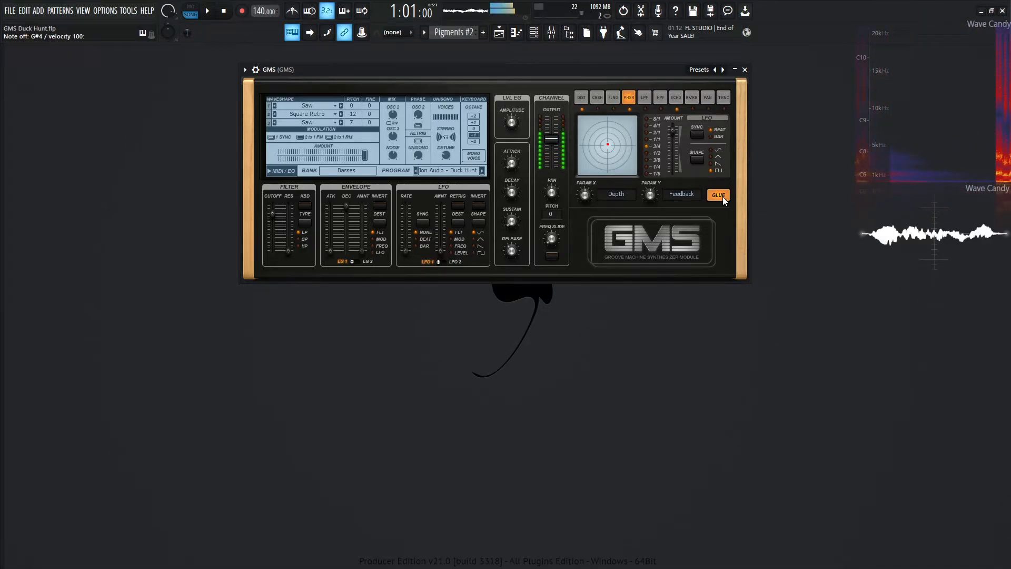
pyautogui.click(717, 195)
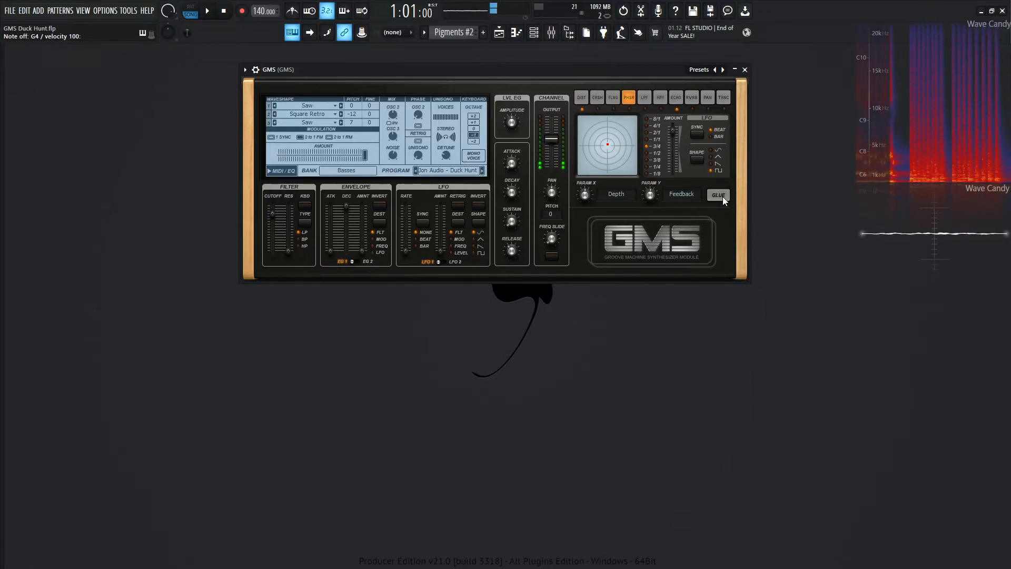
pyautogui.click(717, 194)
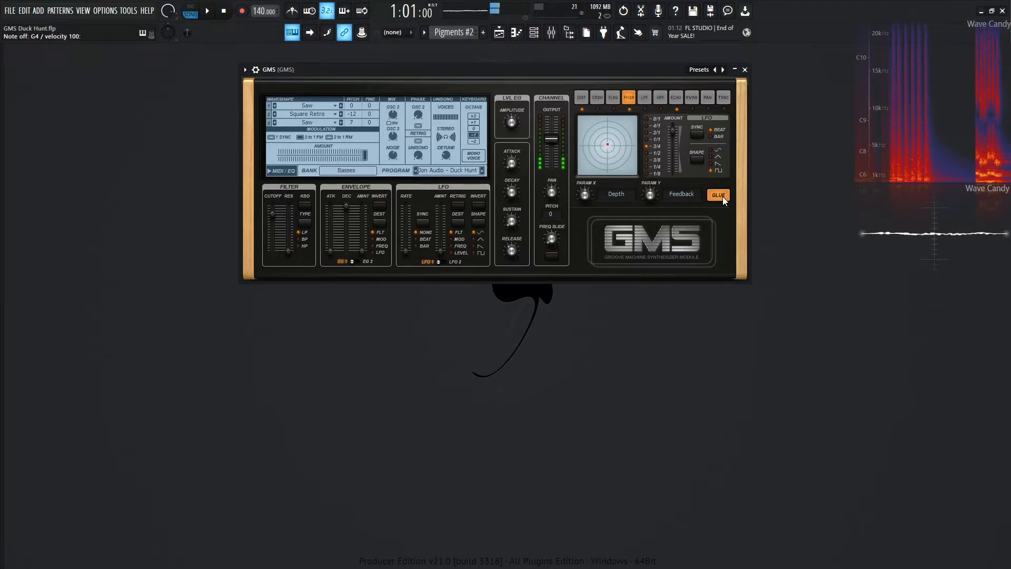
pyautogui.click(675, 97)
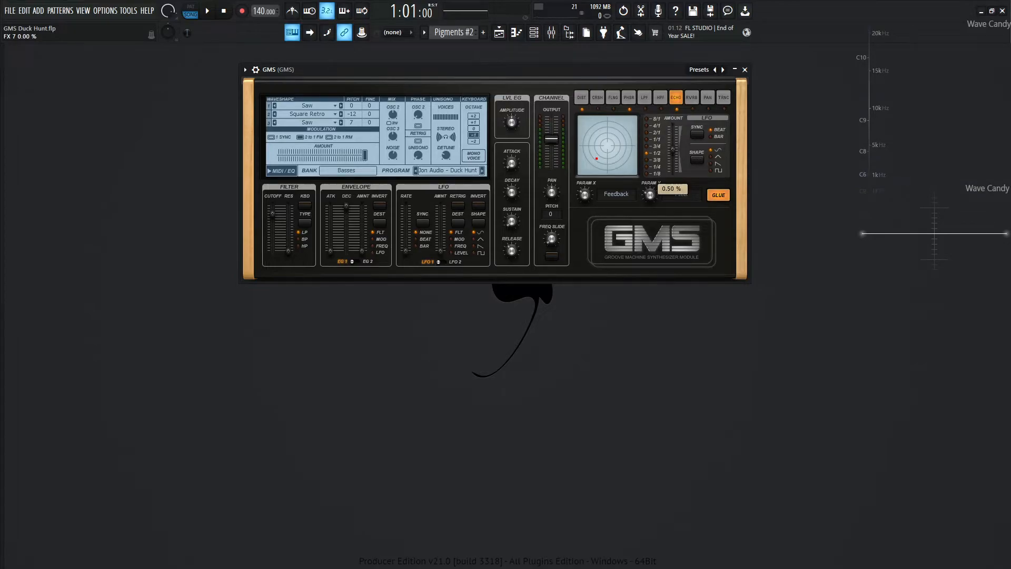
# Select the ECHO effect and adjust its Feedback and Filter parameters
pyautogui.click(650, 195)
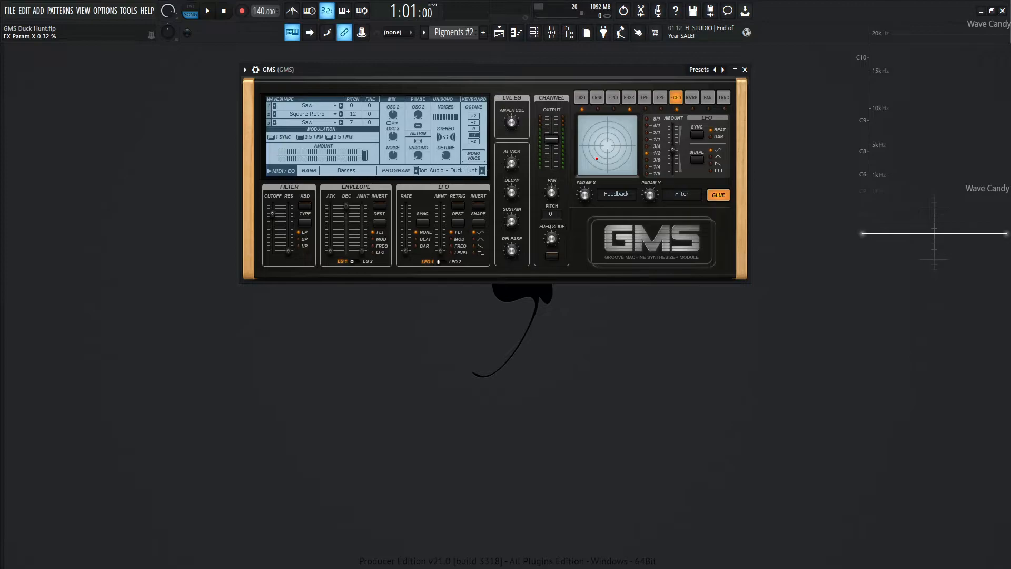
pyautogui.moveTo(642, 201)
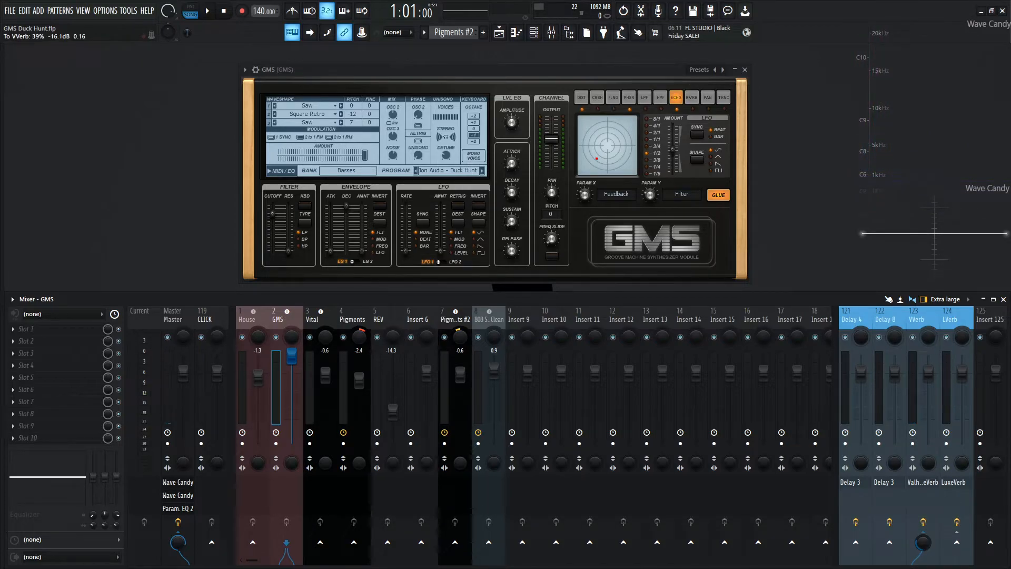
# Play the echo-treated bass through the mixer, then stop playback
pyautogui.click(207, 12)
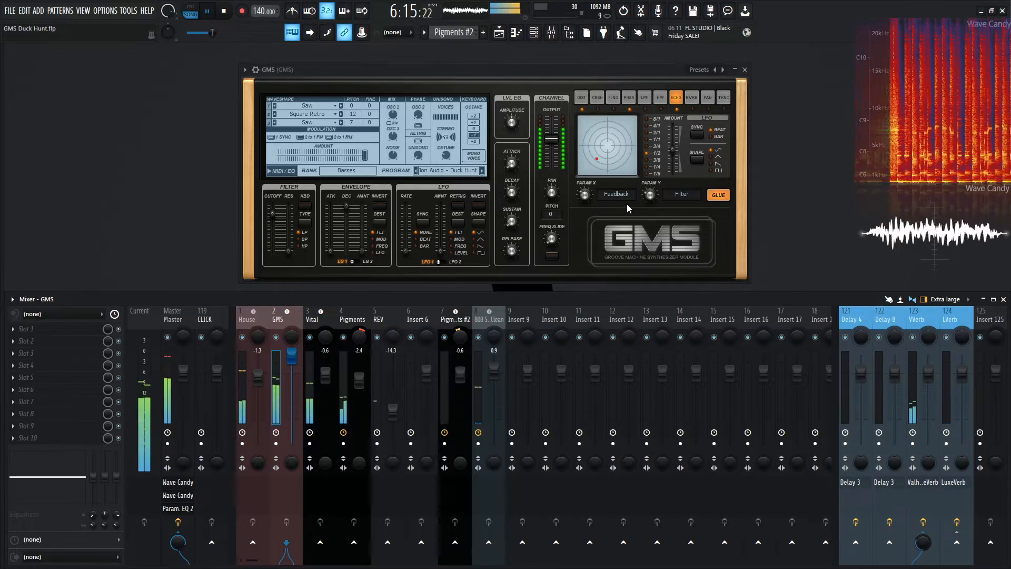
pyautogui.click(207, 11)
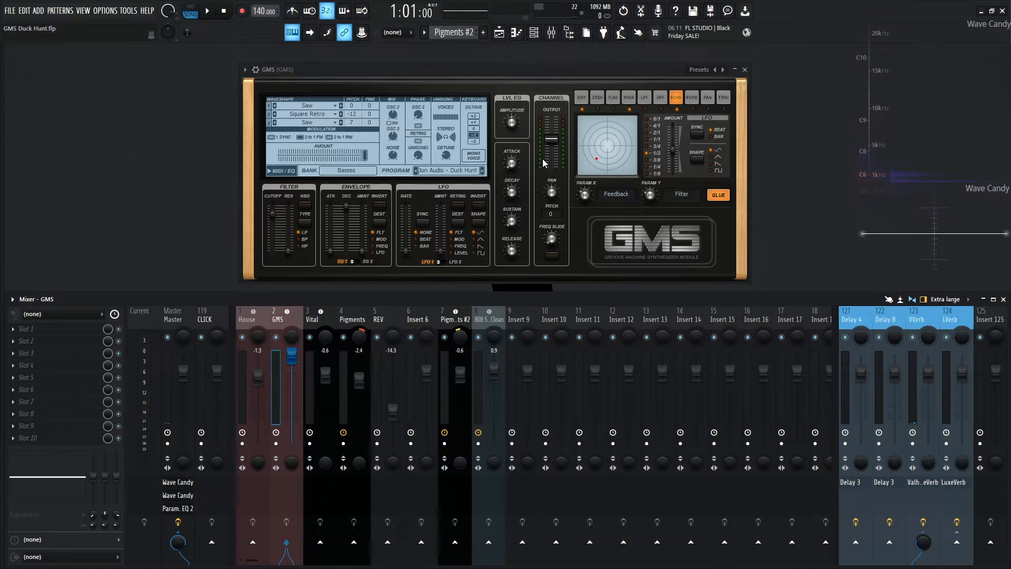
pyautogui.moveTo(468, 151)
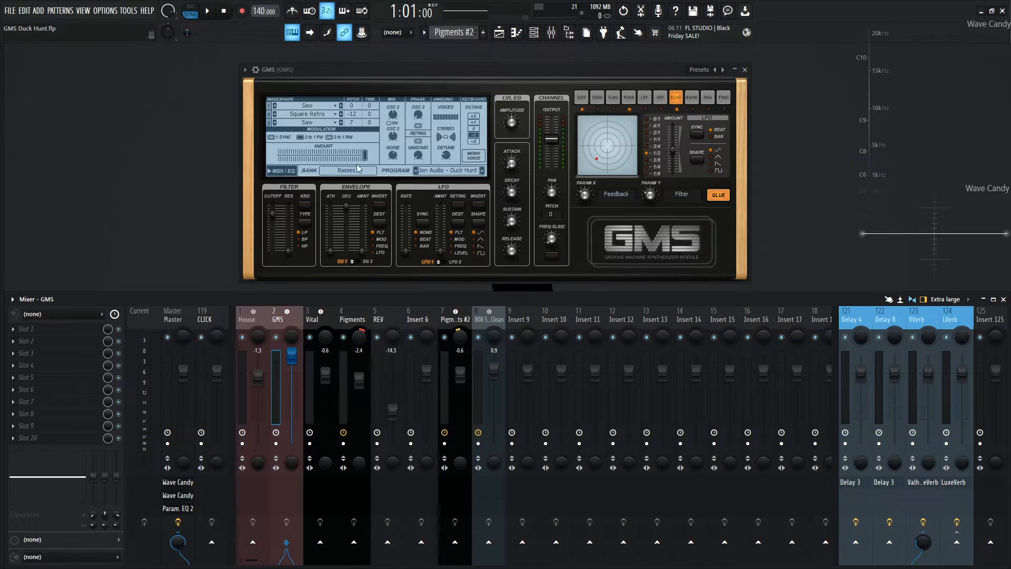
# Show the GMS plugin options menu with preset-saving and routing choices
pyautogui.click(246, 69)
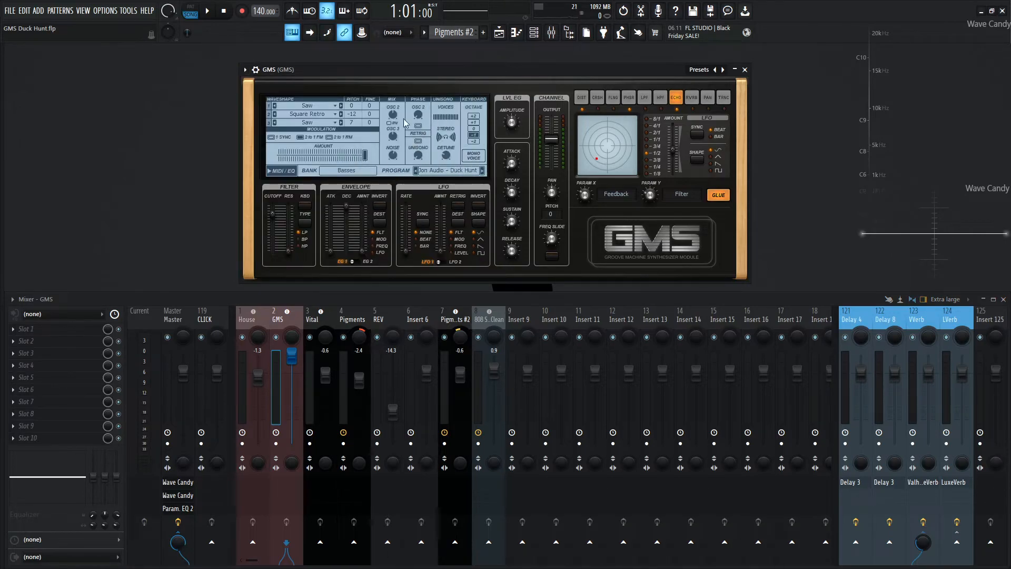
pyautogui.click(244, 69)
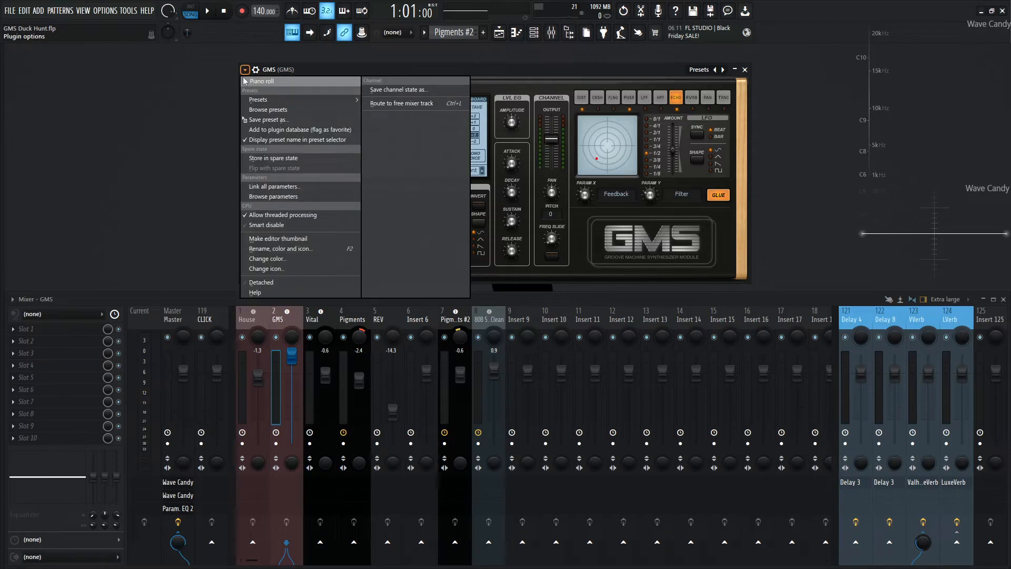
pyautogui.moveTo(310, 111)
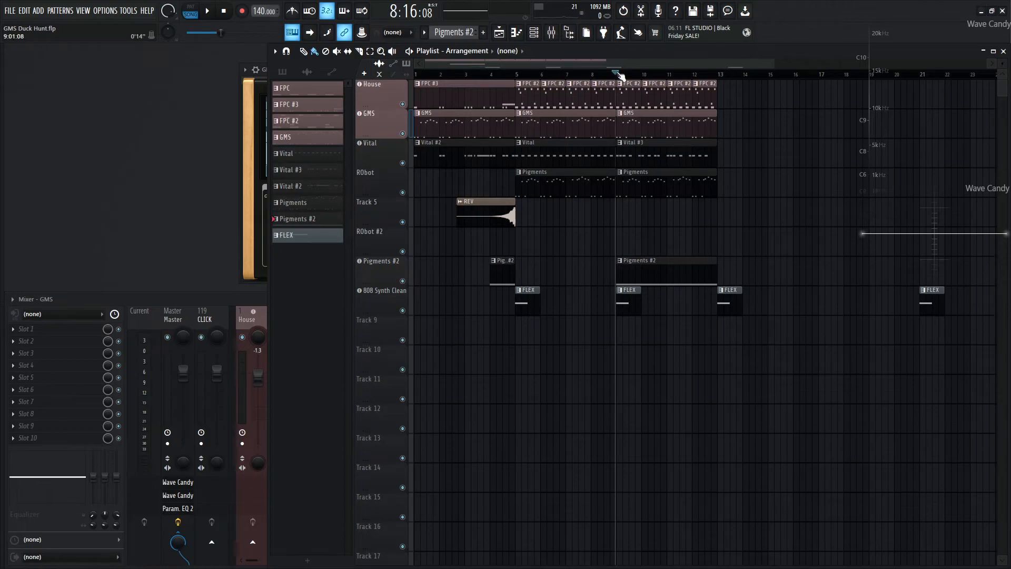
# Stop playback and run the arrangement from the start with the Duck Hunt bass
pyautogui.click(616, 74)
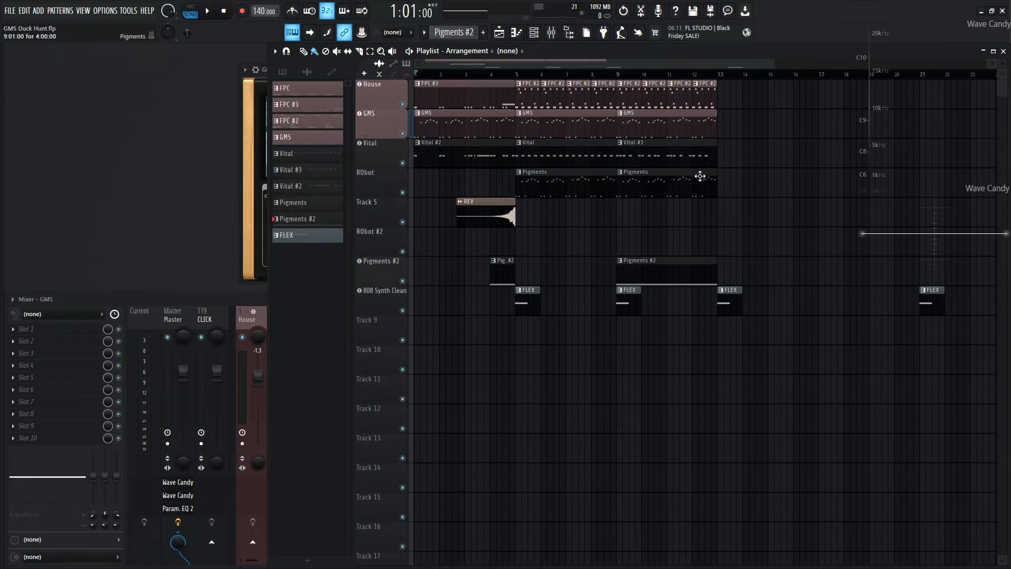
pyautogui.click(208, 10)
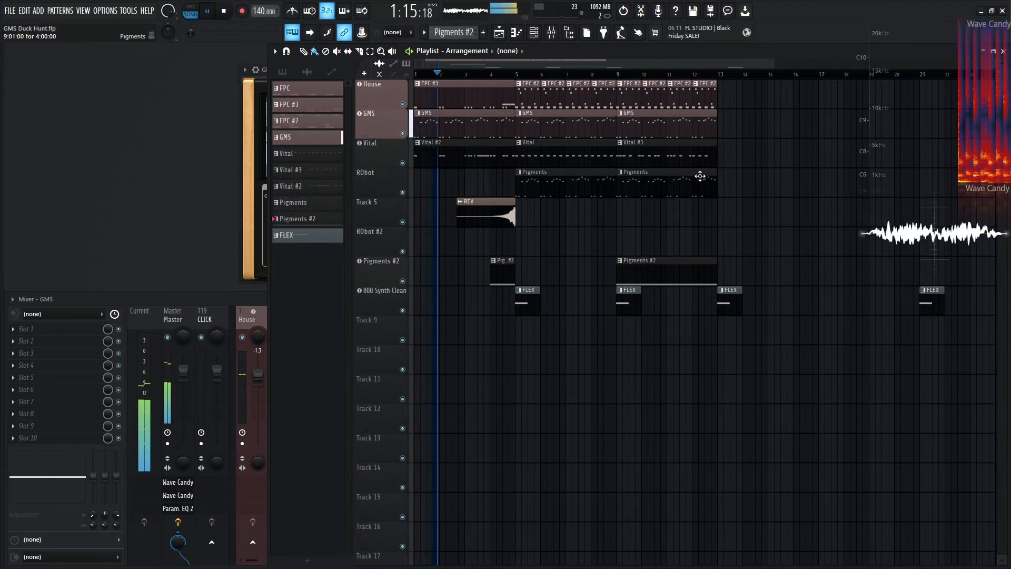